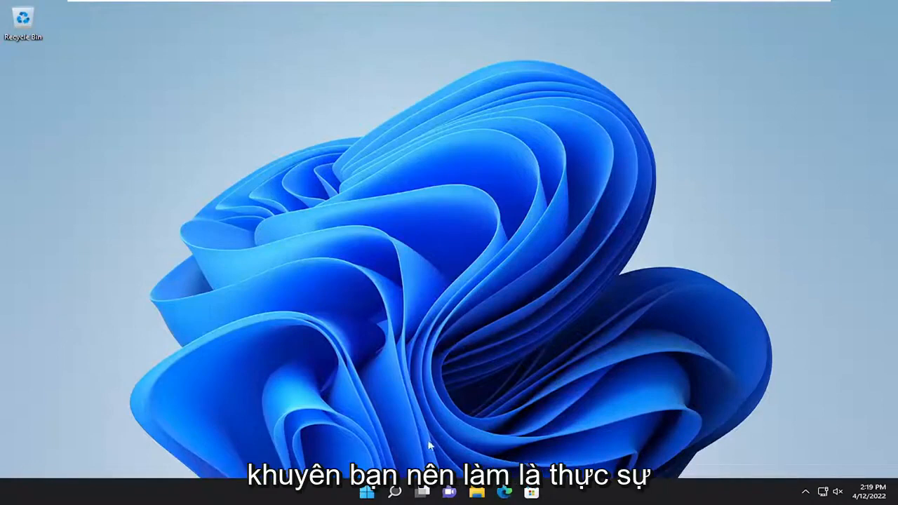
Step: Restart the computer from the Start button's quick system menu
right_click(368, 491)
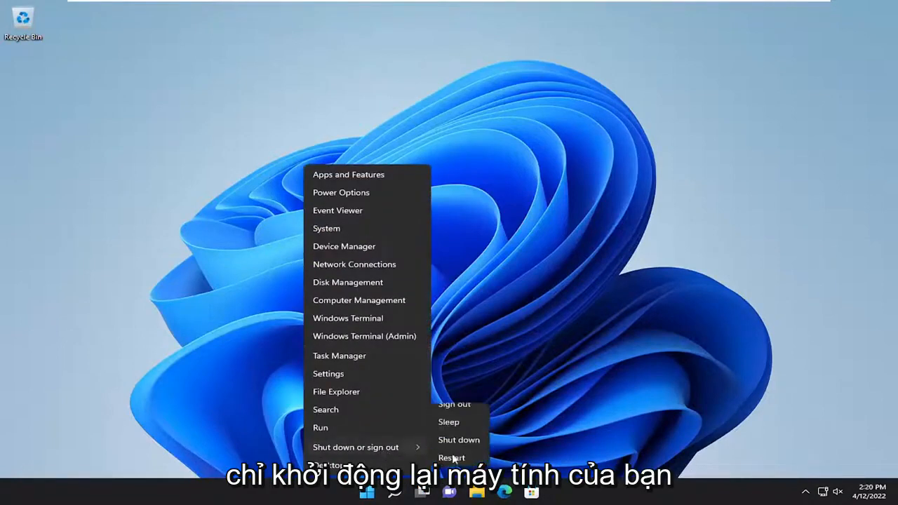
left_click(452, 457)
type("troubleshoot settings")
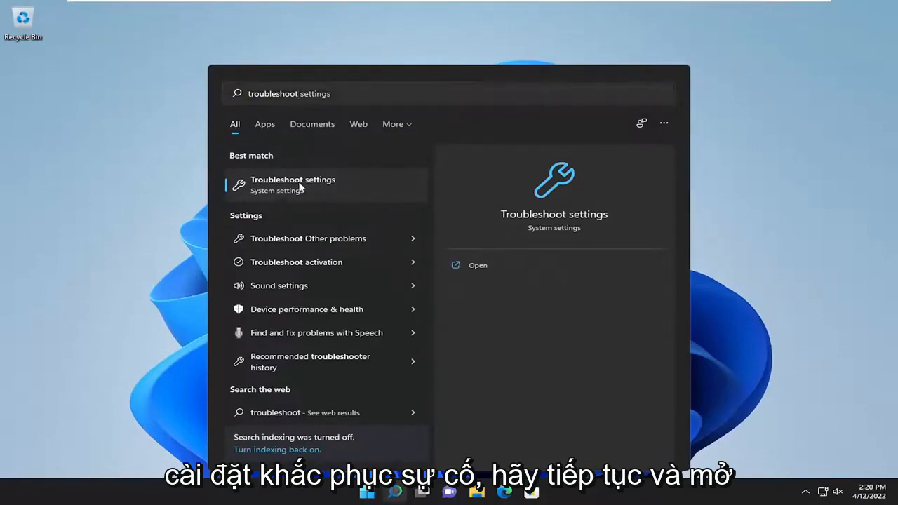
Step: Launch Troubleshoot settings from the Windows Search best match
left_click(292, 179)
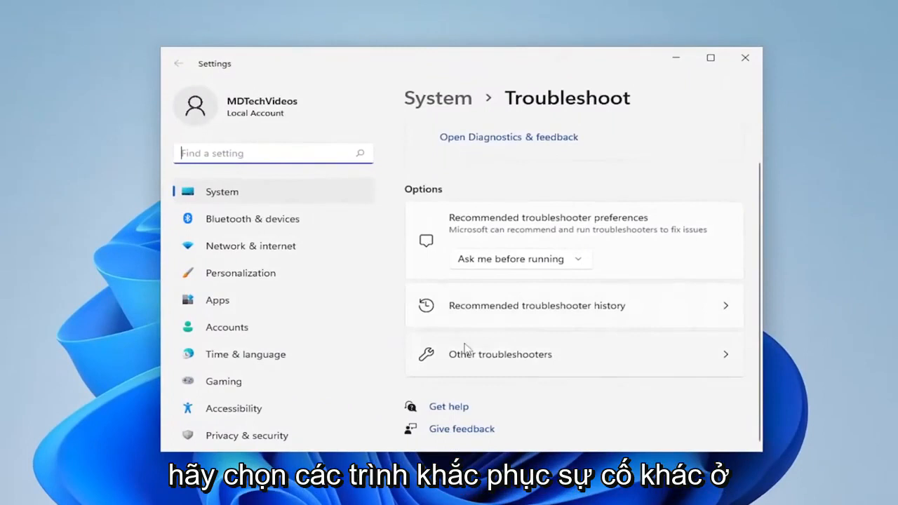
Step: Run the Recording Audio troubleshooter under Other troubleshooters and close its no-problem-found result
left_click(499, 354)
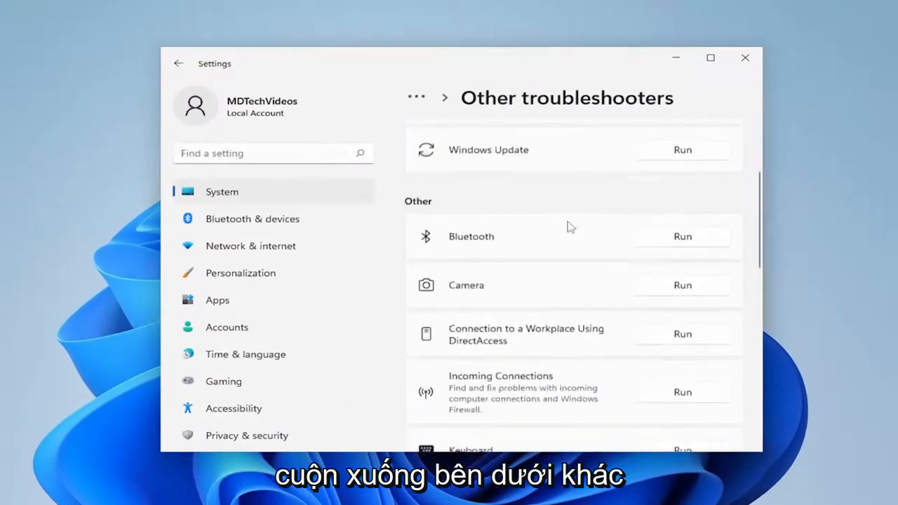
scroll("down", 3)
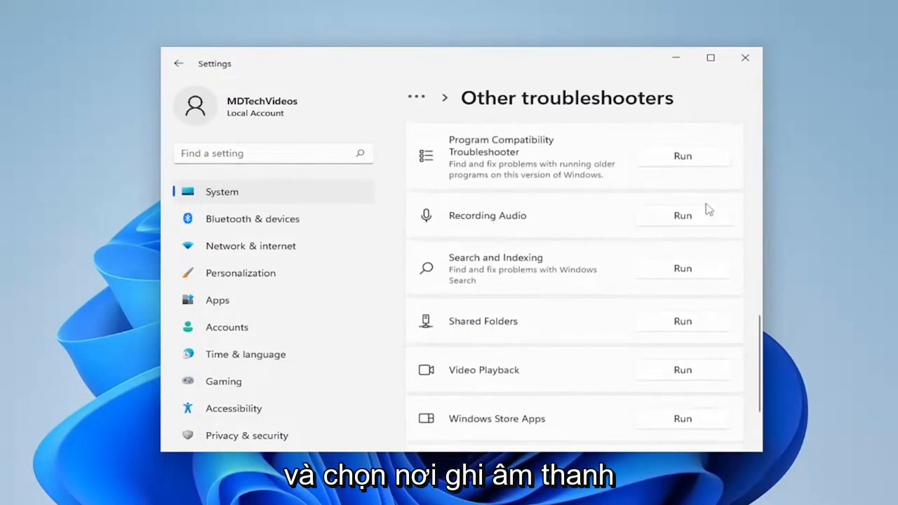
left_click(682, 216)
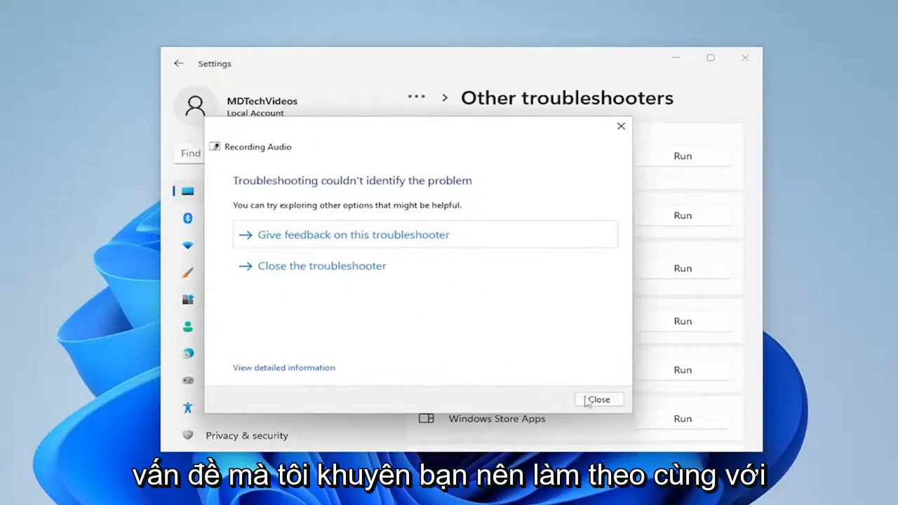
left_click(597, 398)
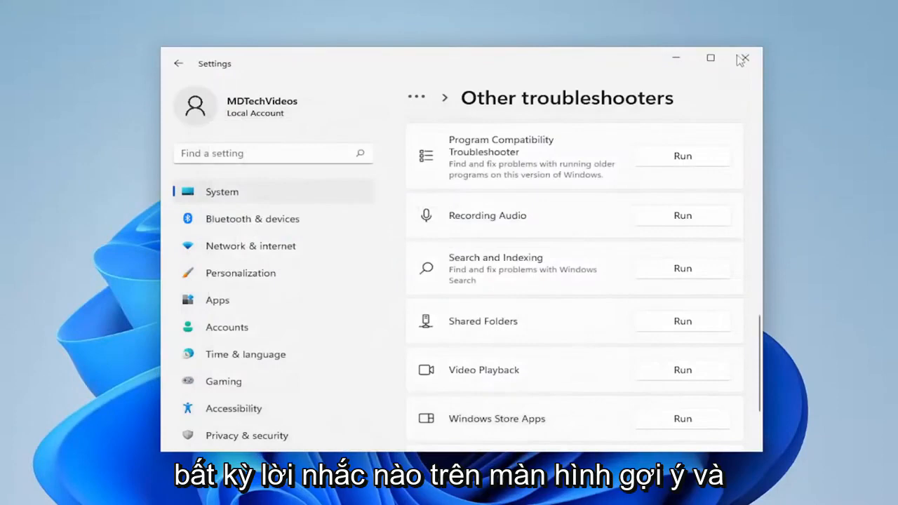
Step: Close Settings and switch Control Panel's View by to Large icons
left_click(742, 59)
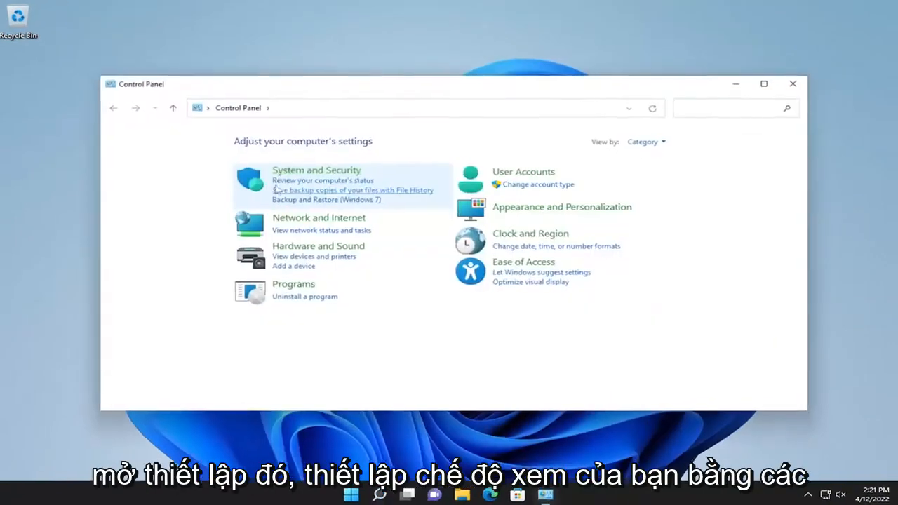
left_click(659, 135)
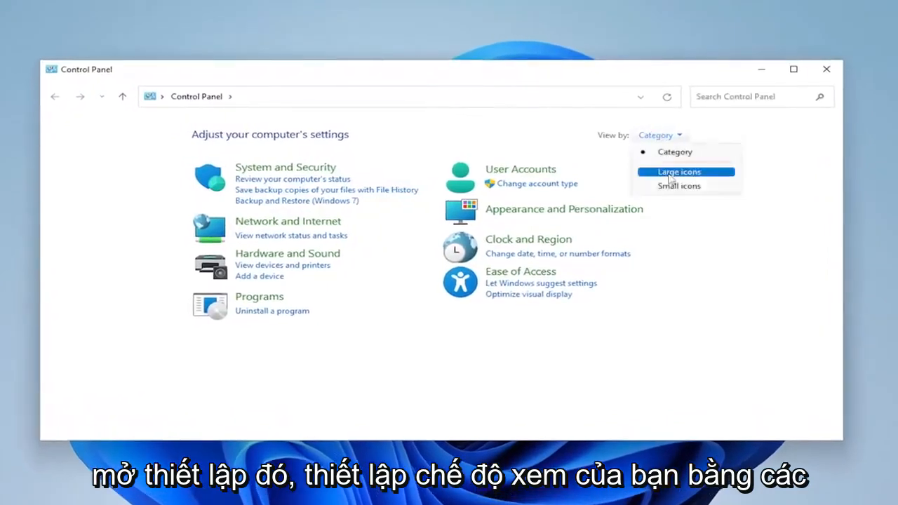
left_click(679, 171)
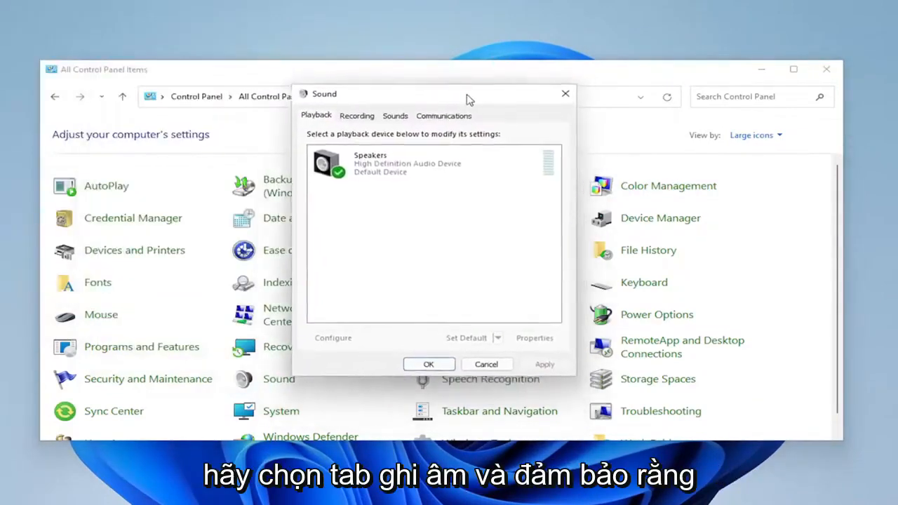
Step: On the Sound dialog's Recording tab select Microphone and enable Show Disabled Devices
left_click(357, 115)
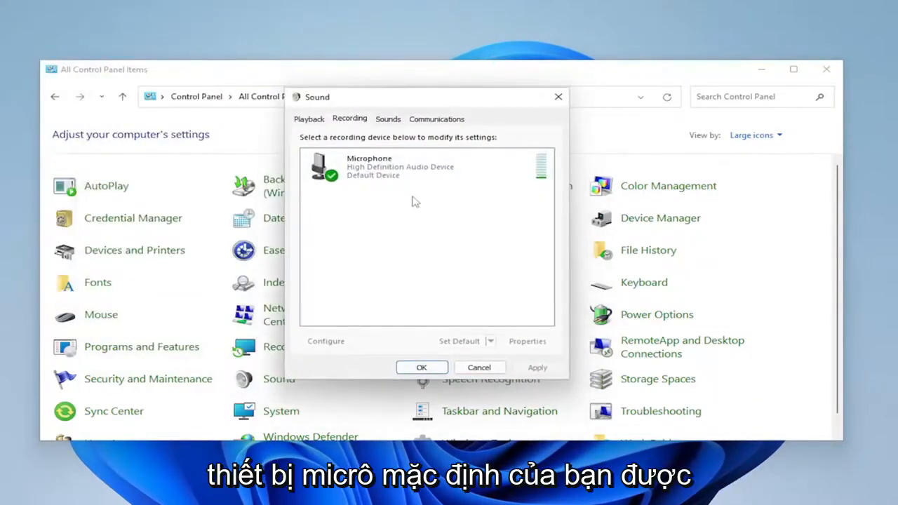
left_click(399, 166)
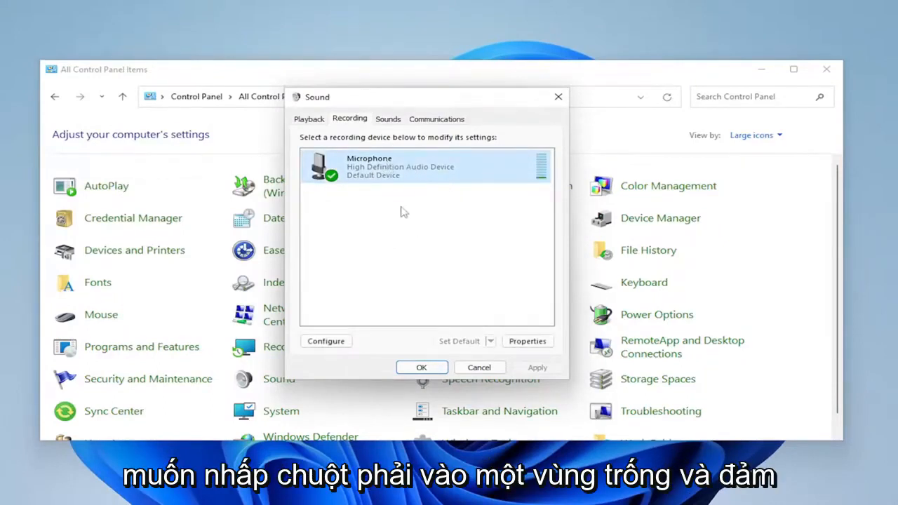
right_click(404, 212)
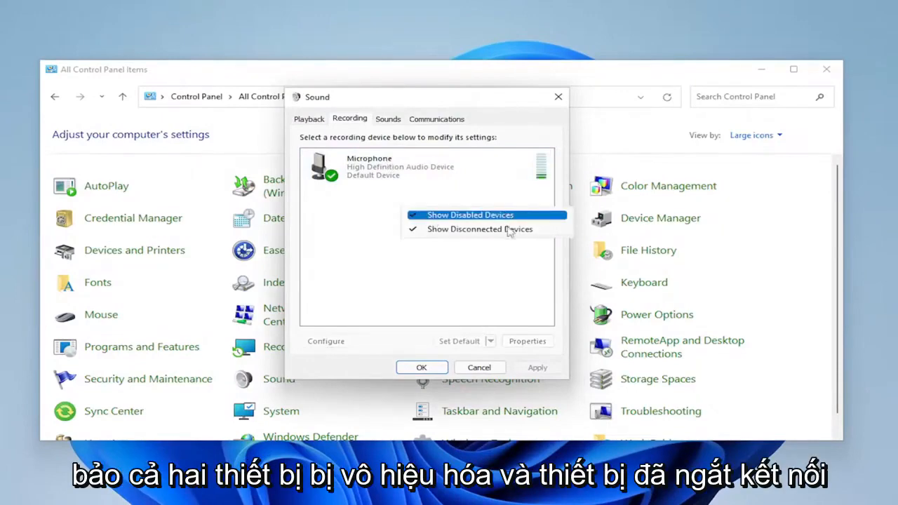
left_click(469, 215)
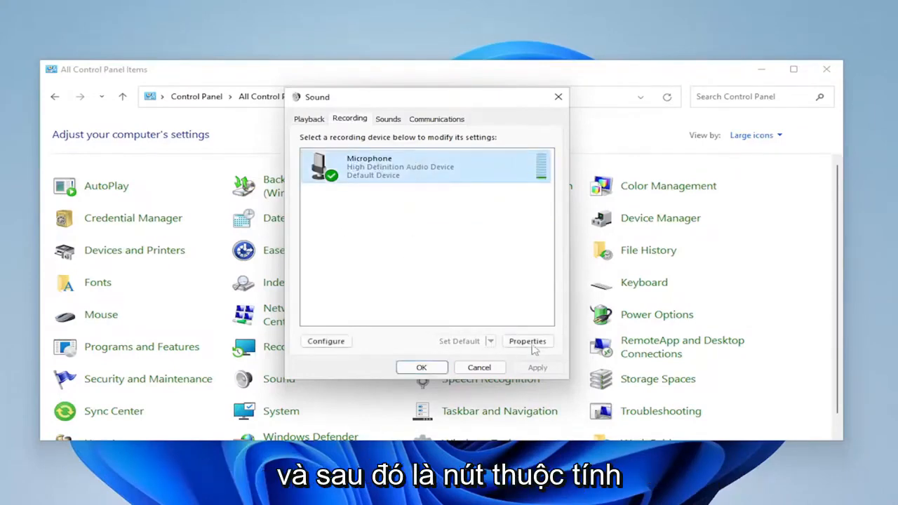
Step: View the Microphone's input and boost levels on its Properties Levels tab
left_click(528, 341)
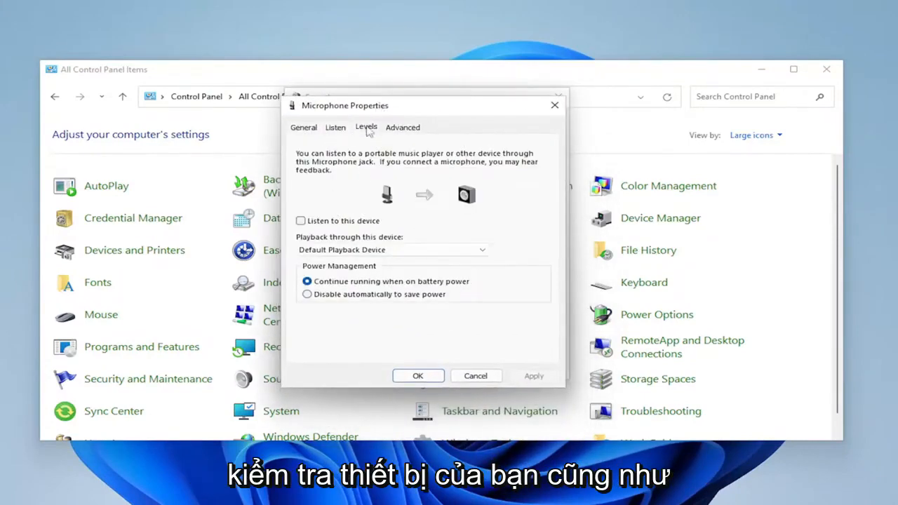
left_click(364, 126)
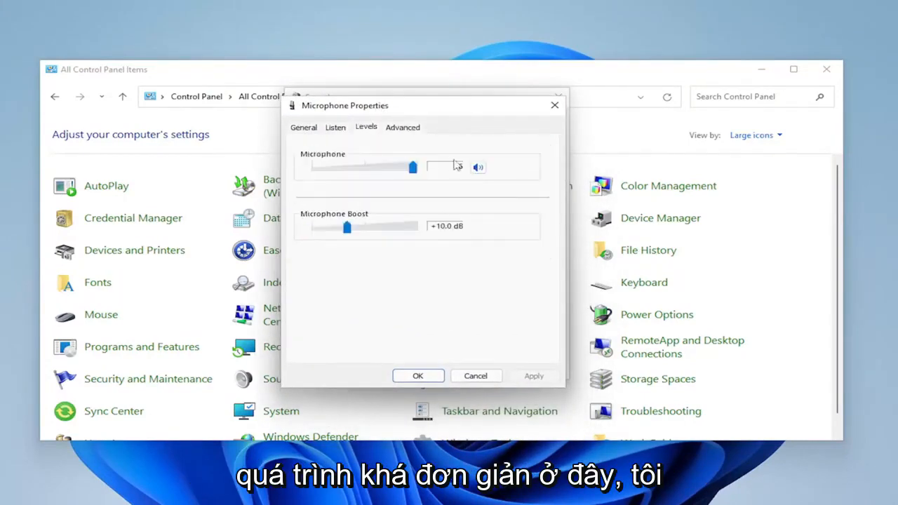